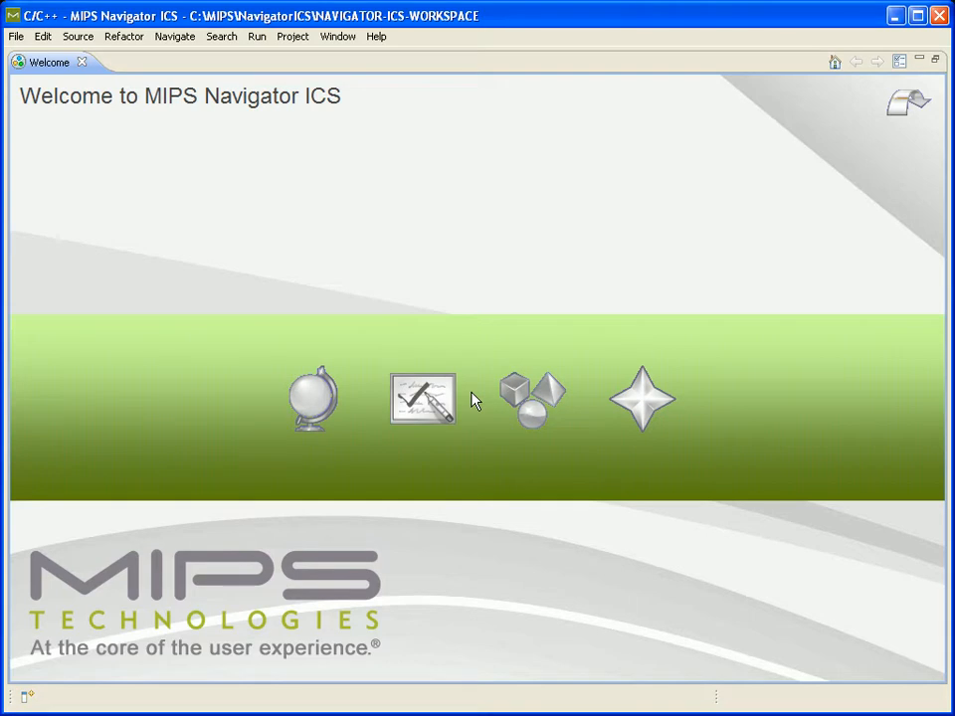
Step: Close the Welcome tab and open File > New to list the new project types
left_click(82, 61)
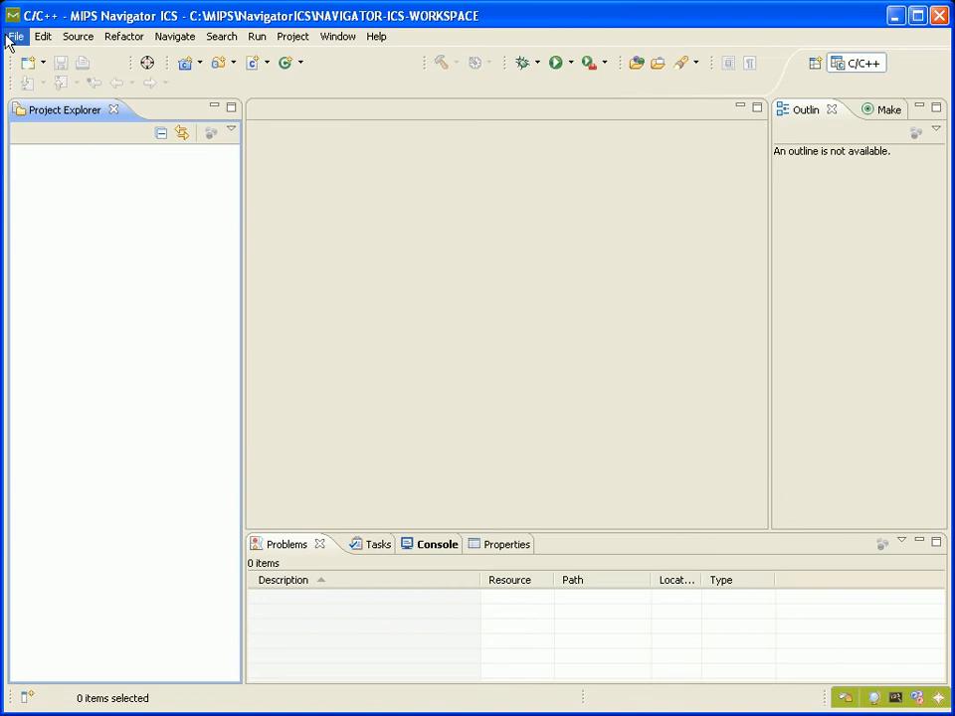
left_click(257, 36)
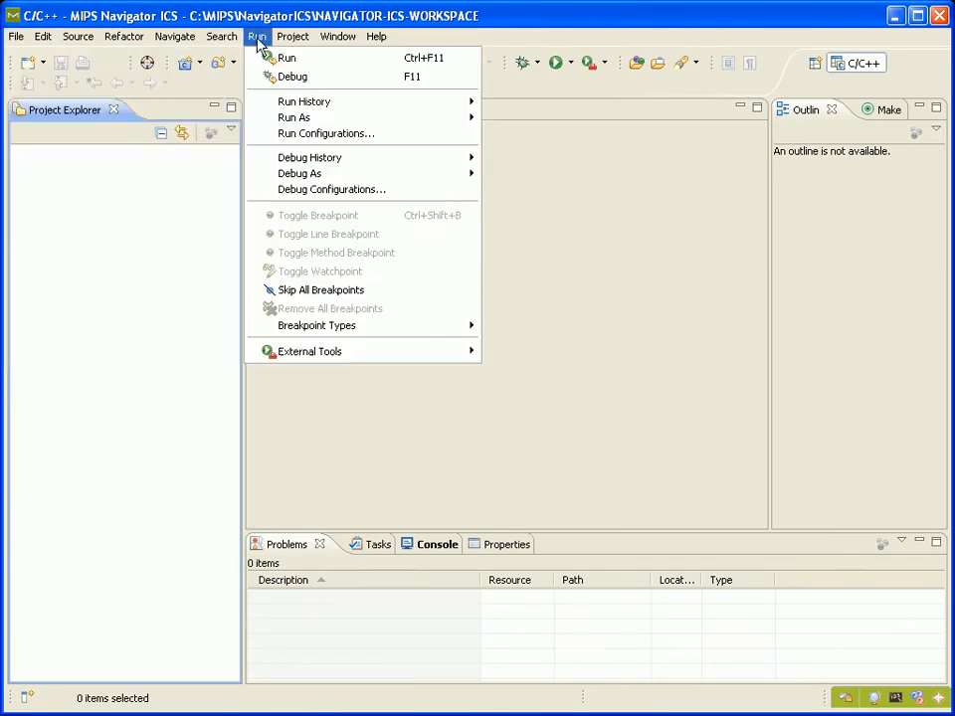
left_click(16, 37)
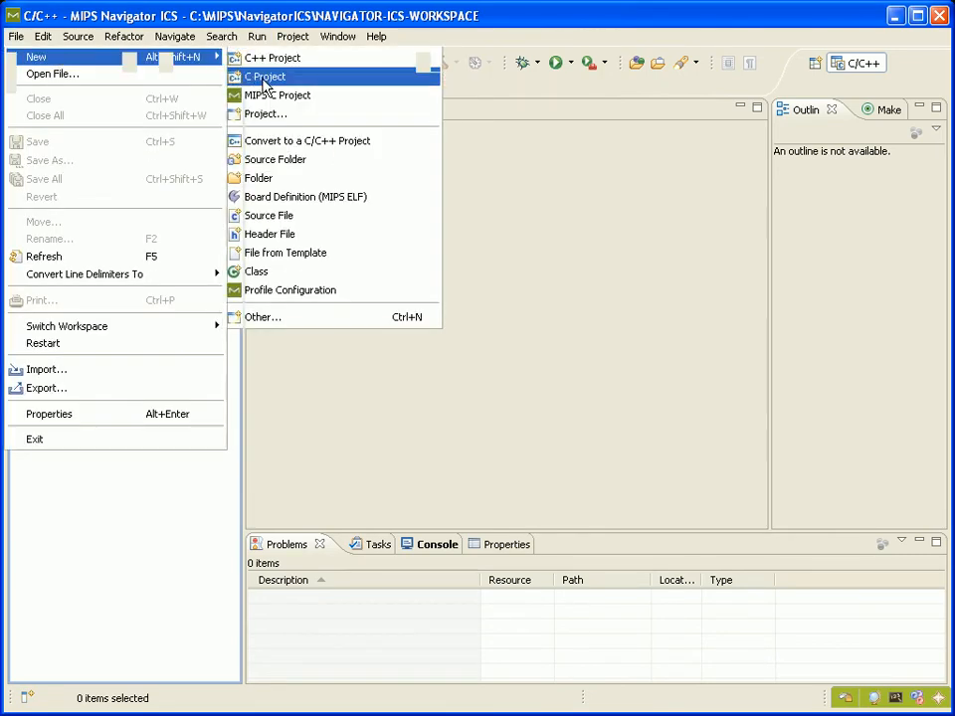
Step: Create a C project using Makefile project > Empty Project, named 'multi-core-demo'
left_click(264, 76)
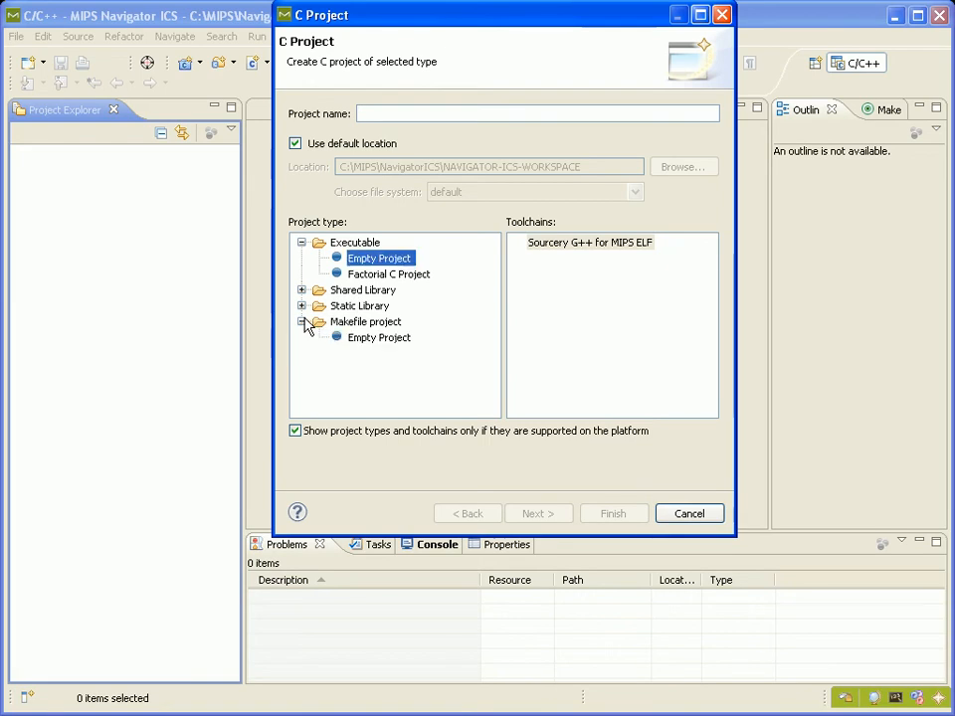
left_click(379, 338)
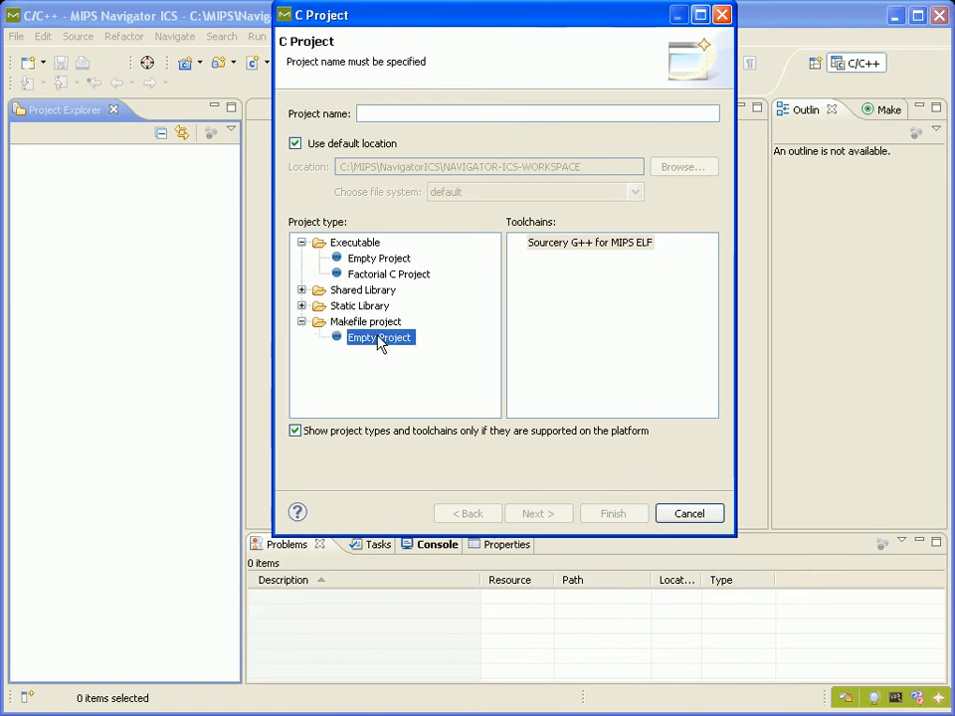
mouse_move(410, 368)
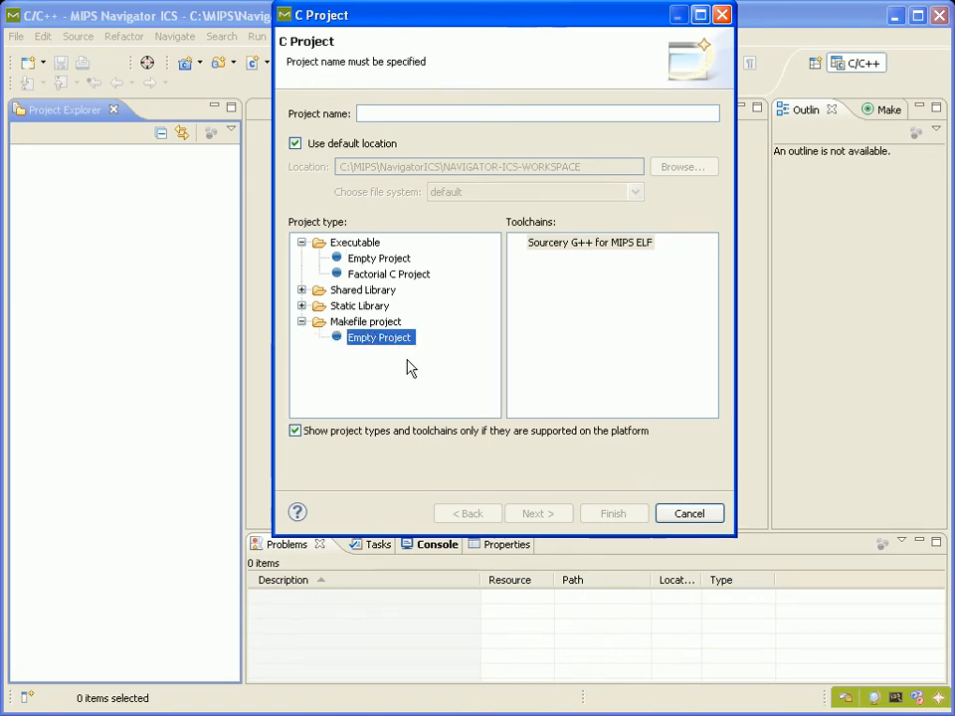
mouse_move(387, 189)
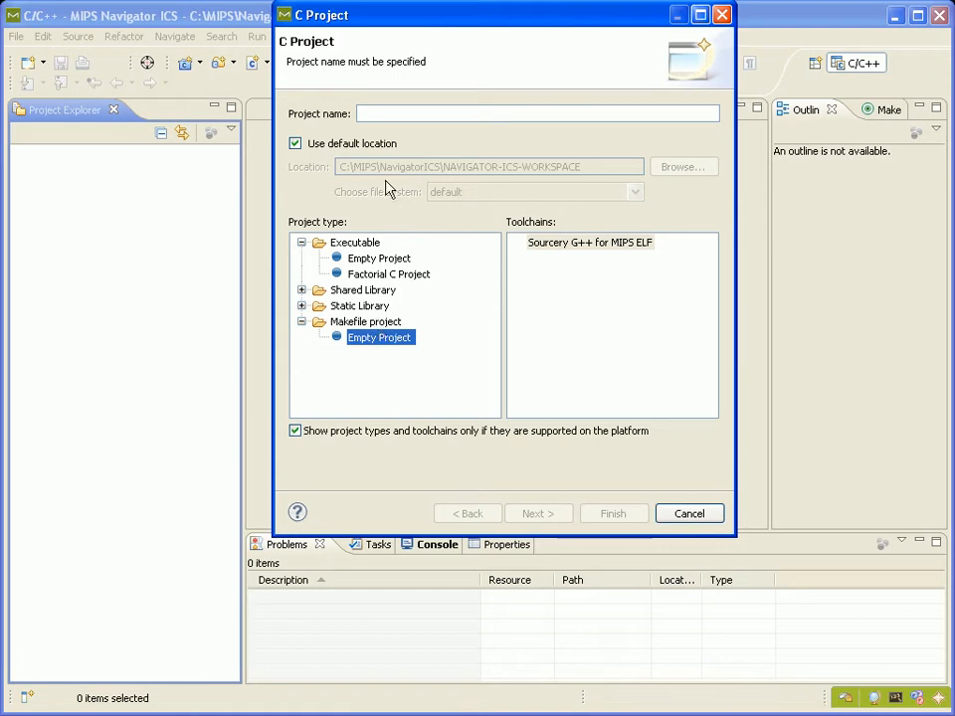
type("m")
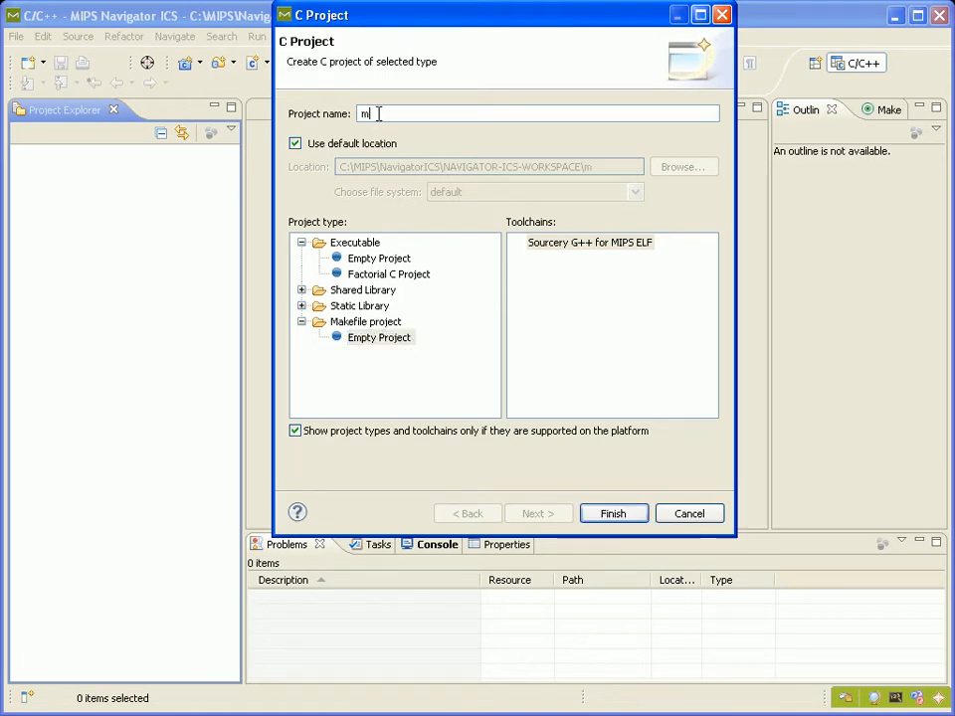
type("ulti-core-demo")
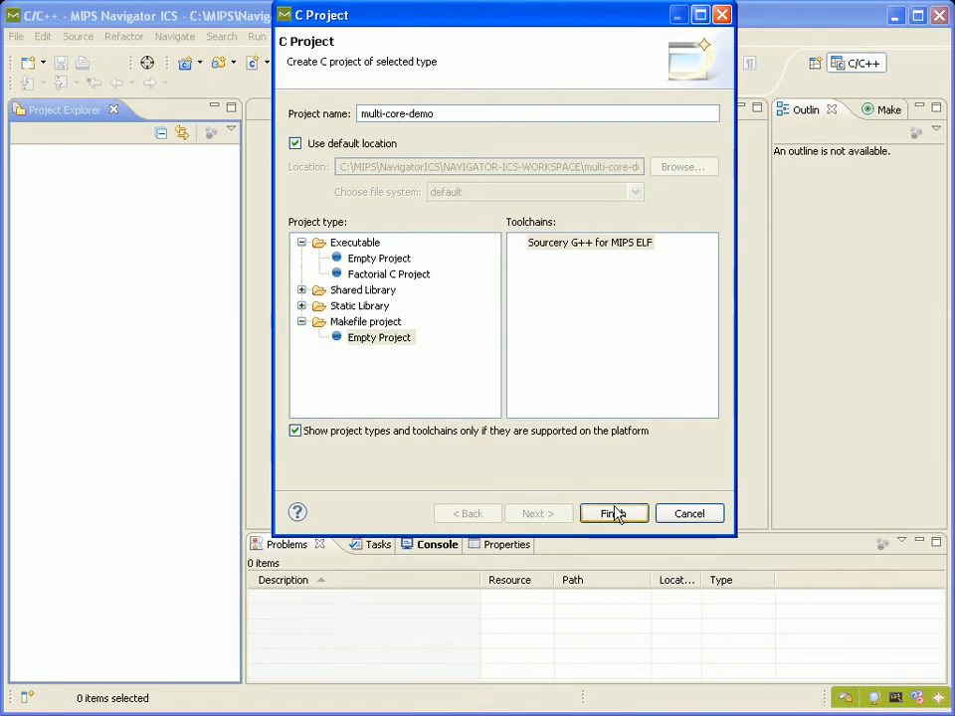
left_click(607, 514)
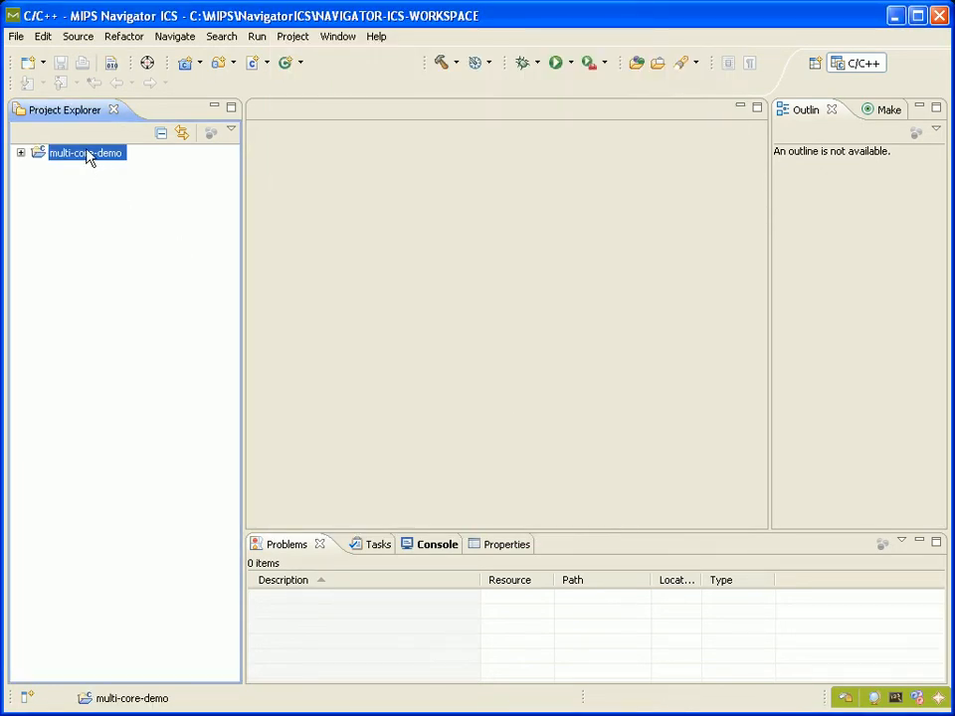
Step: Start a General > File System import into the multi-core-demo project
right_click(85, 152)
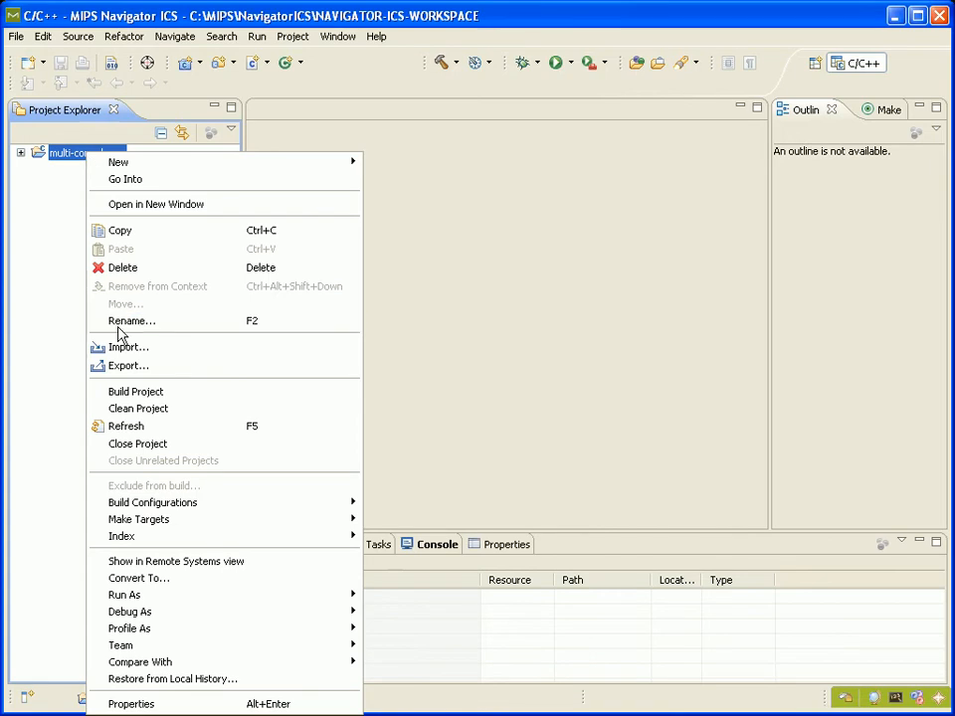
left_click(128, 347)
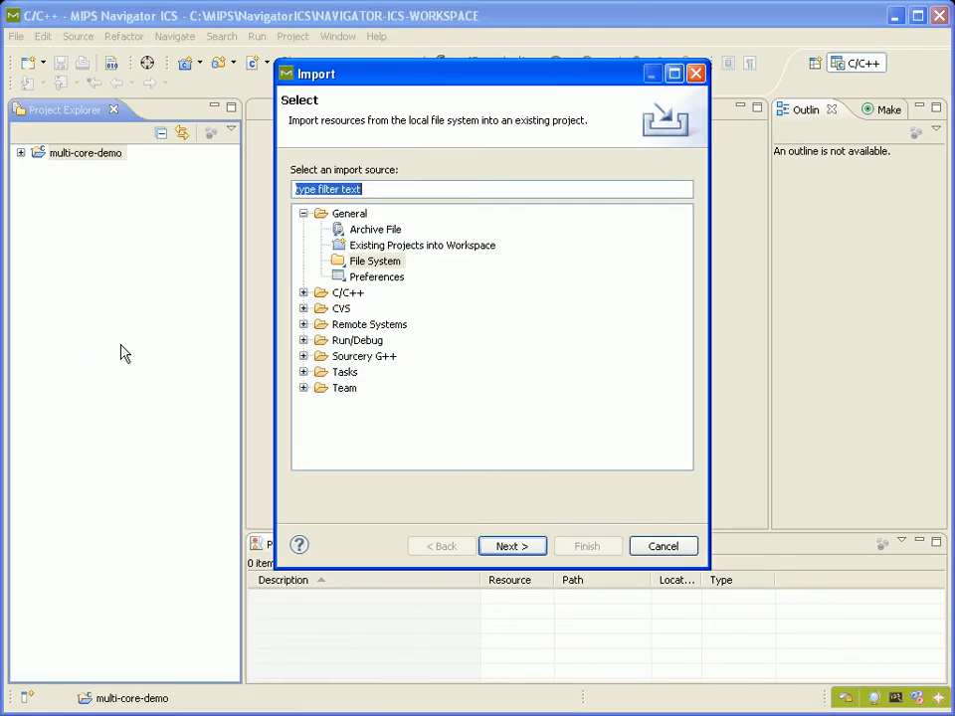
mouse_move(370, 158)
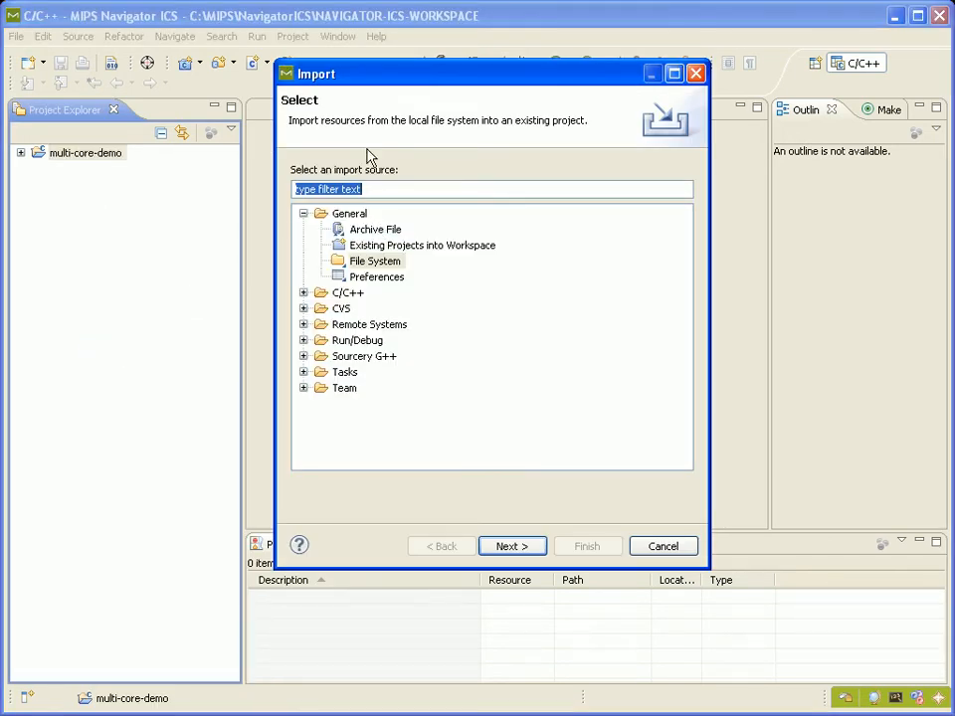
left_click(375, 260)
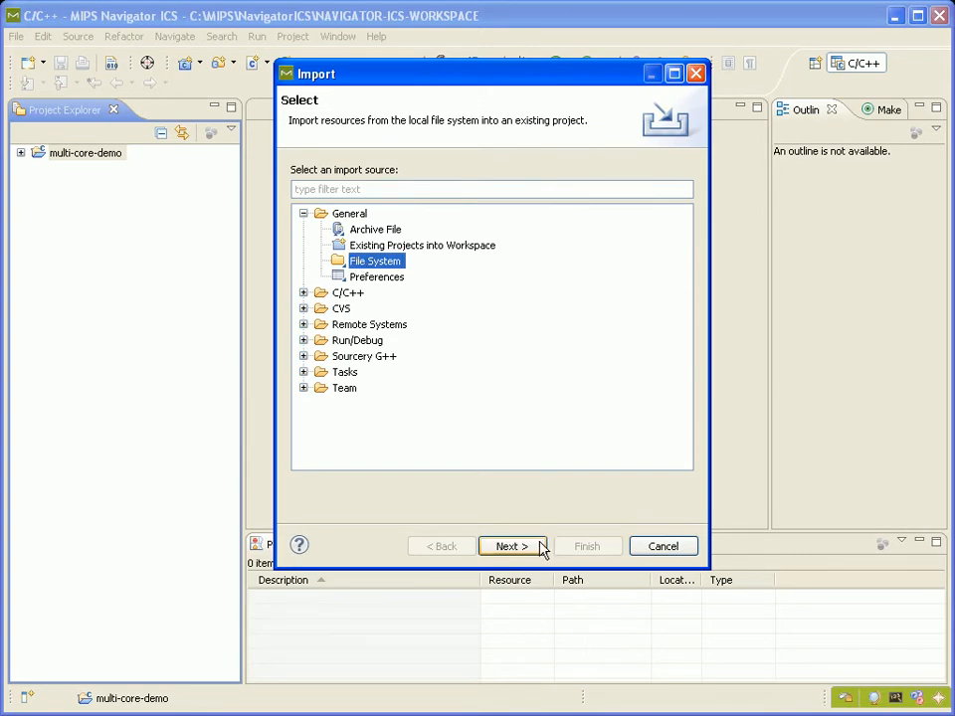
left_click(512, 546)
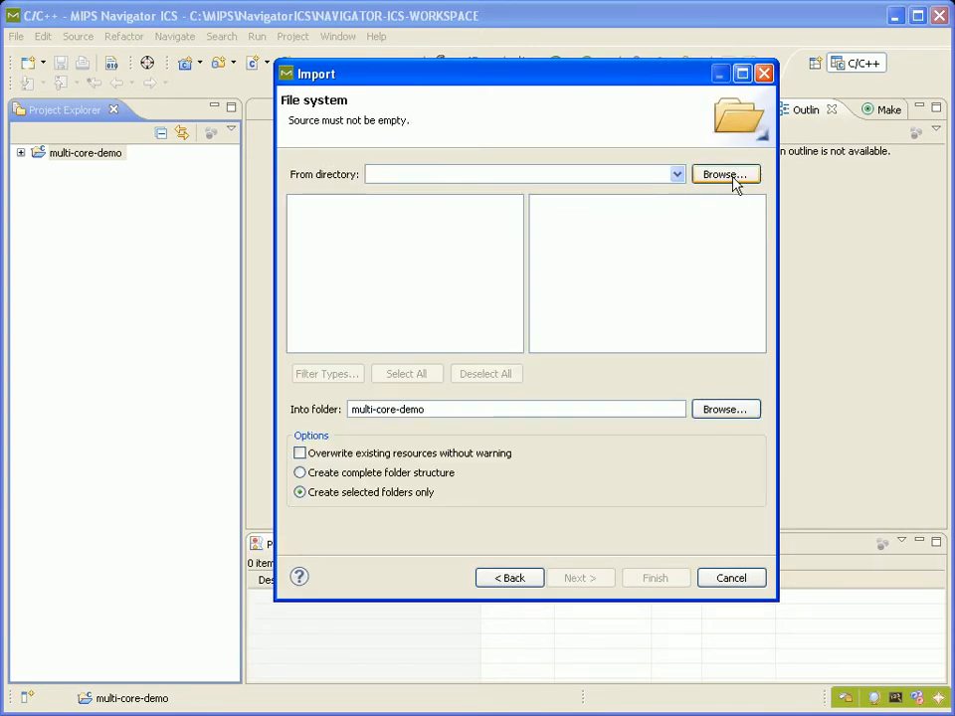
Step: Choose the MIPS > NavigatorICS > examples > multi-core-demo folder as the import source
left_click(725, 174)
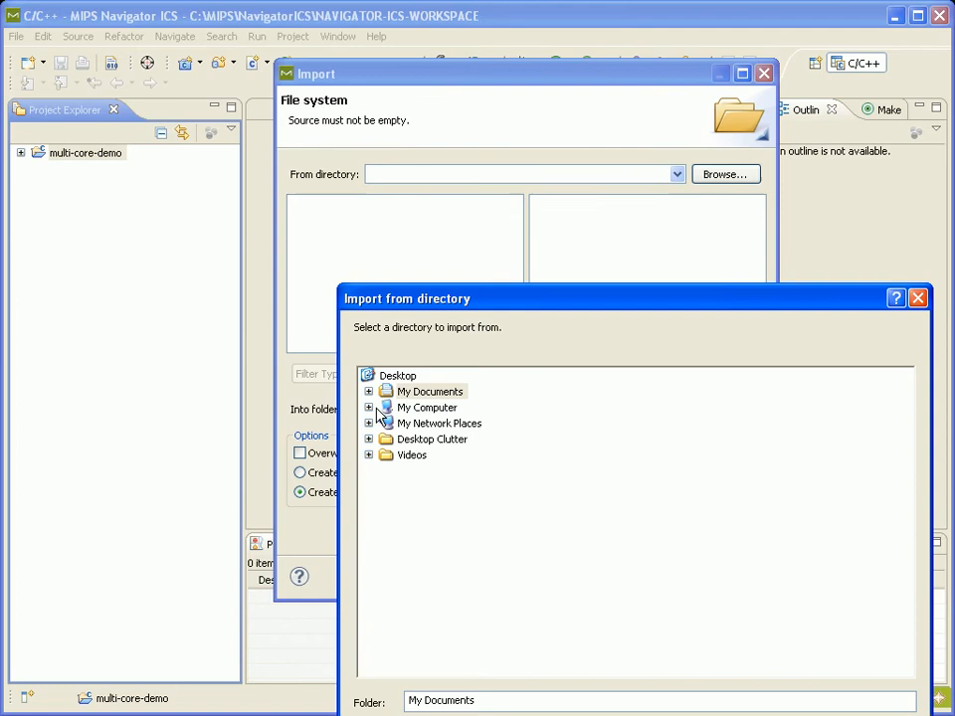
left_click(369, 406)
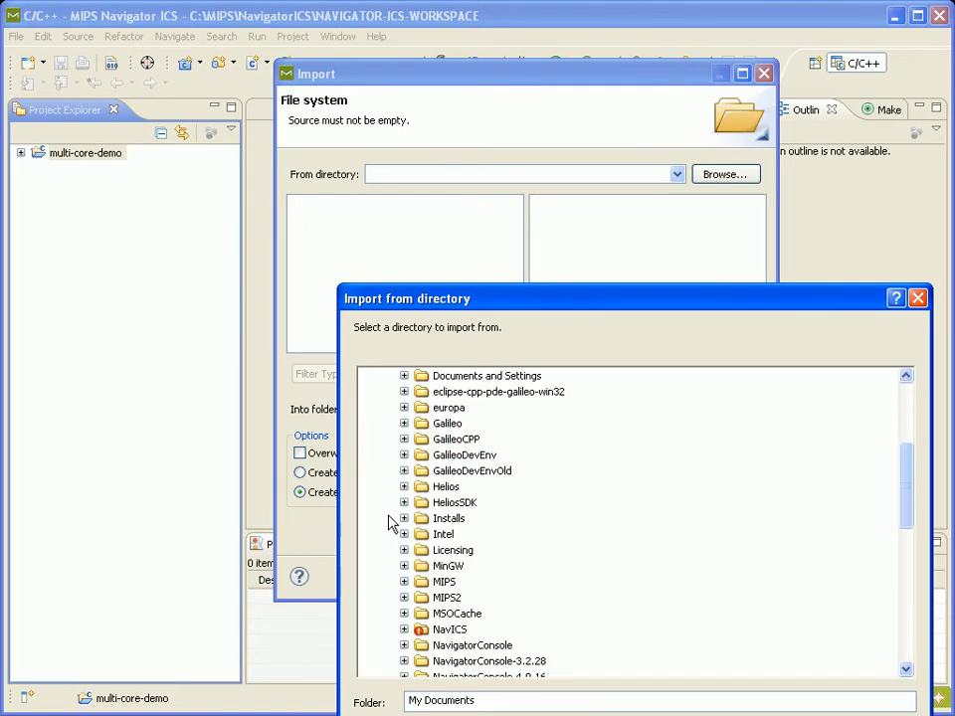
left_click(403, 582)
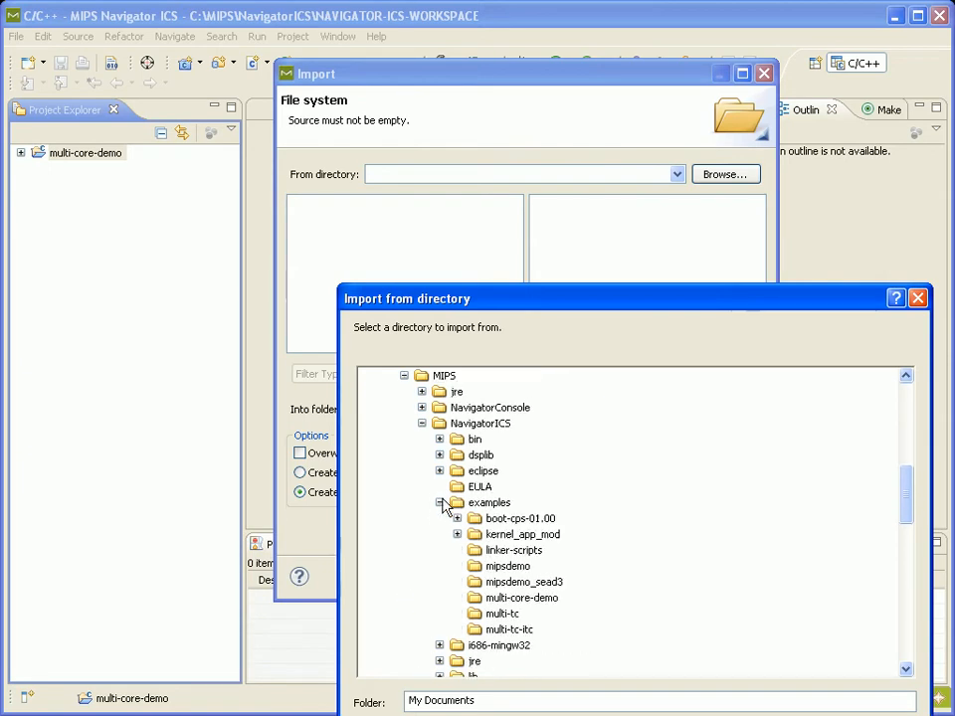
left_click(522, 598)
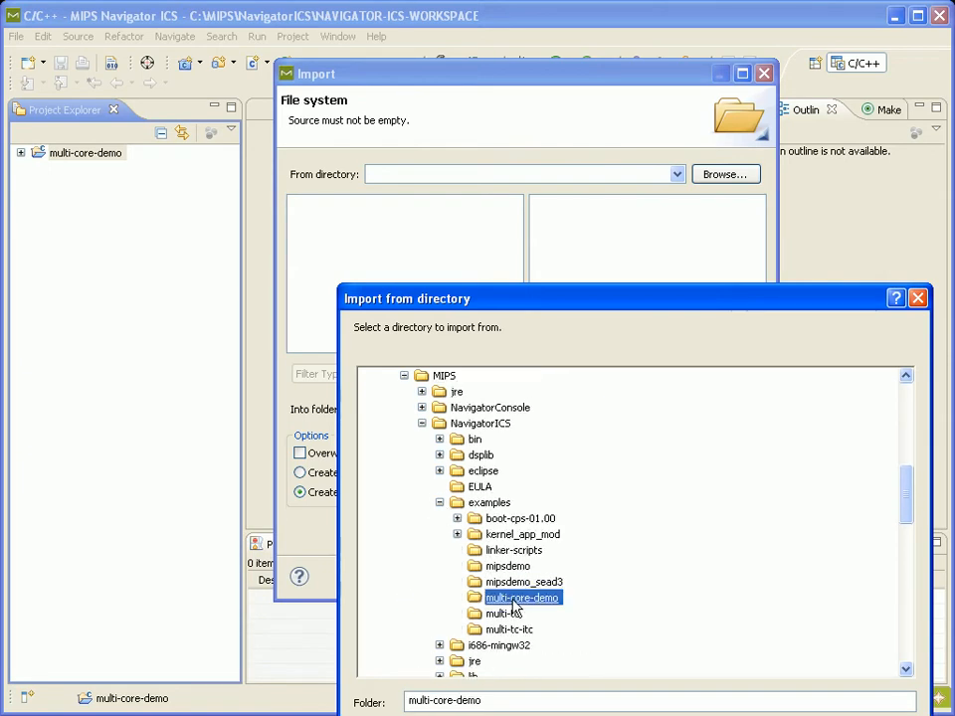
mouse_move(537, 616)
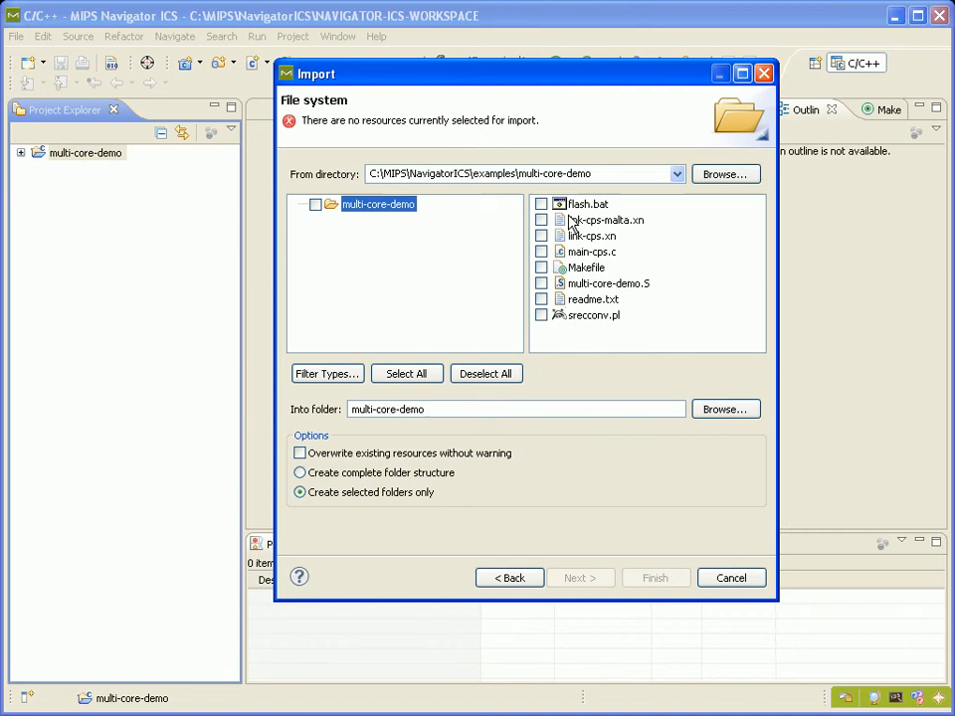
Step: Select all eight multi-core-demo files and finish the import
left_click(315, 204)
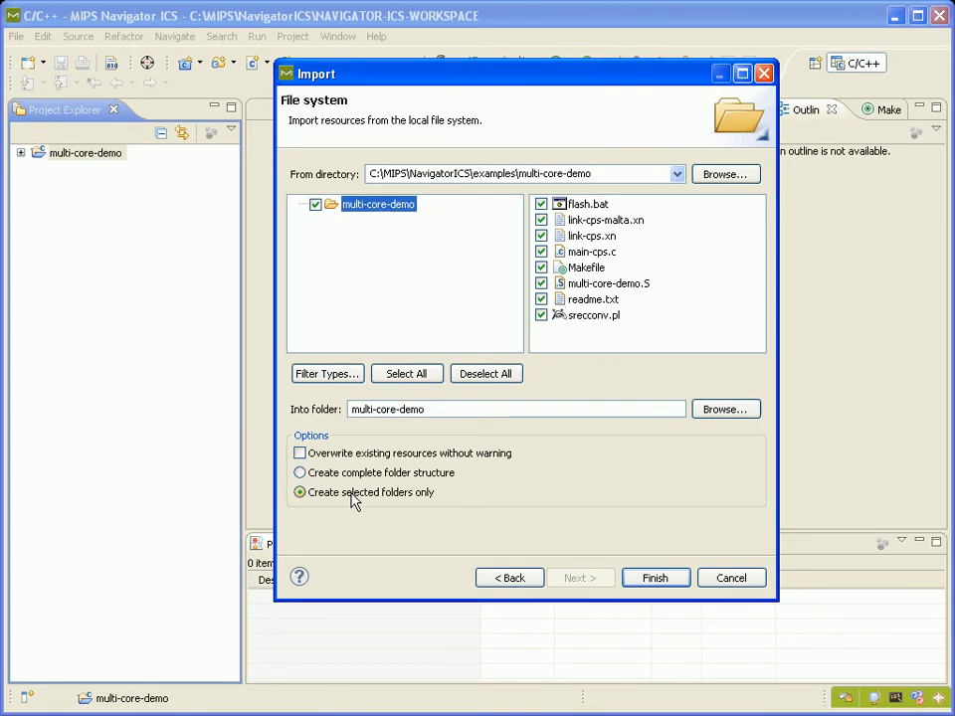
left_click(654, 577)
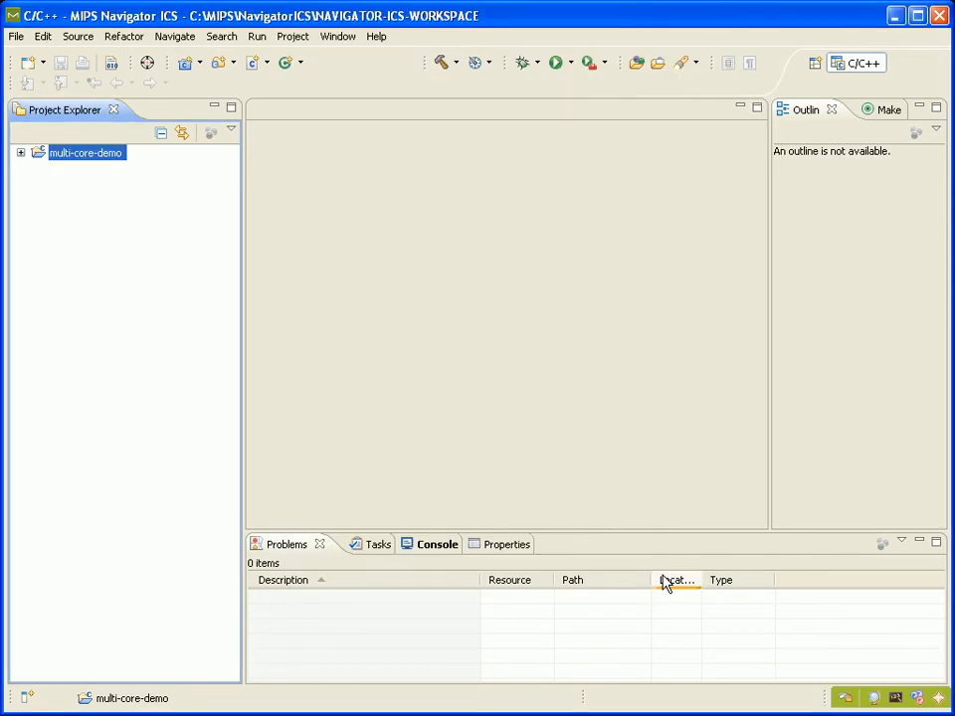
Step: Expand multi-core-demo in Project Explorer to list main-cps.c, Makefile and flash.bat
left_click(20, 152)
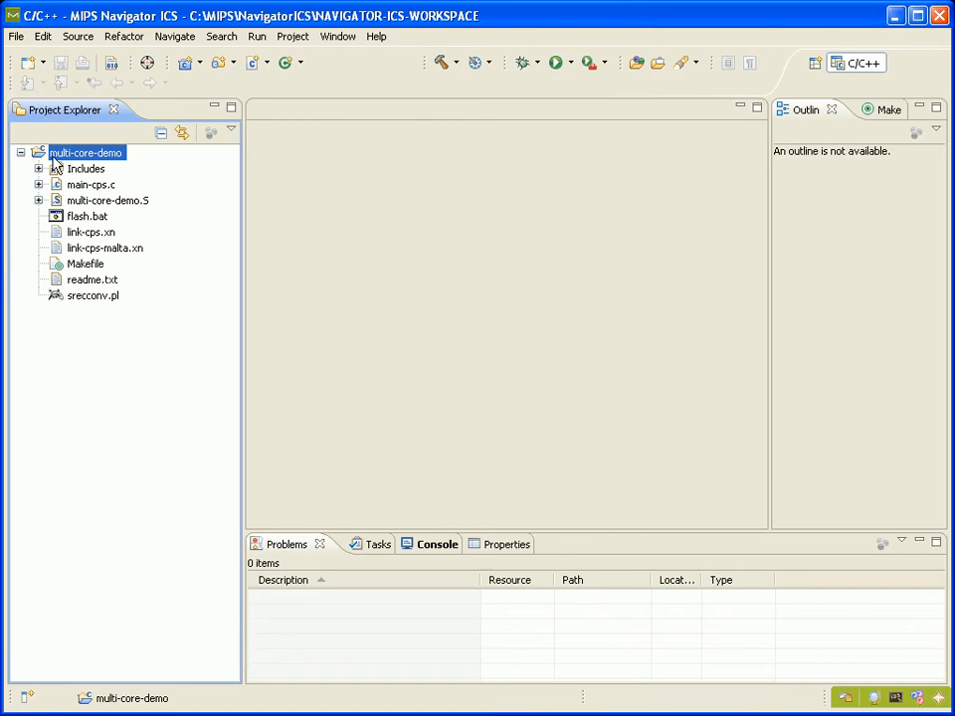
mouse_move(109, 296)
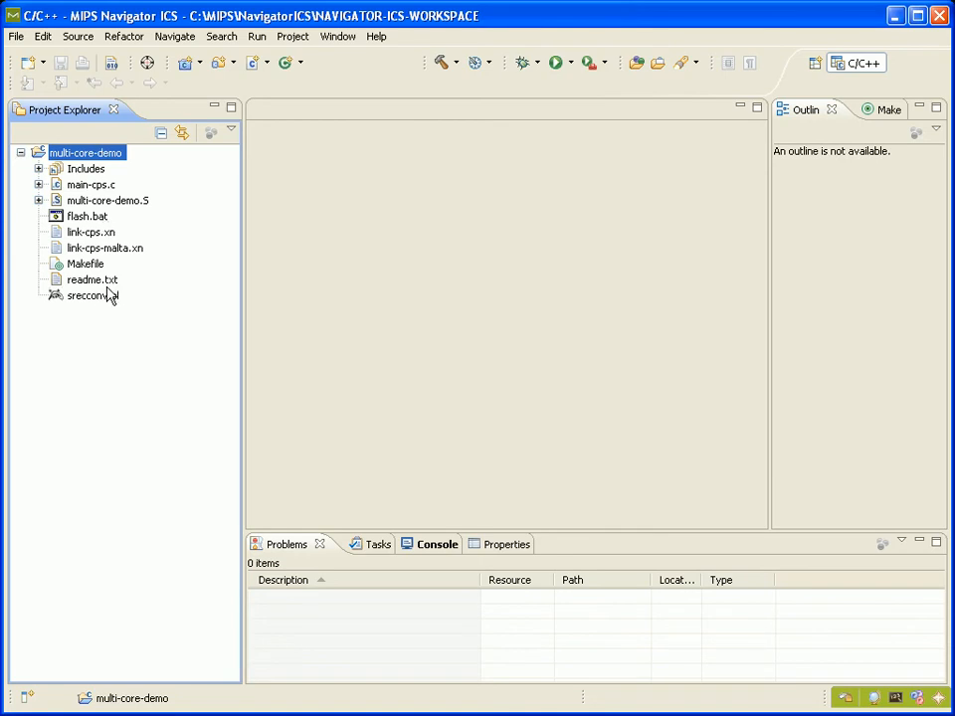
mouse_move(416, 71)
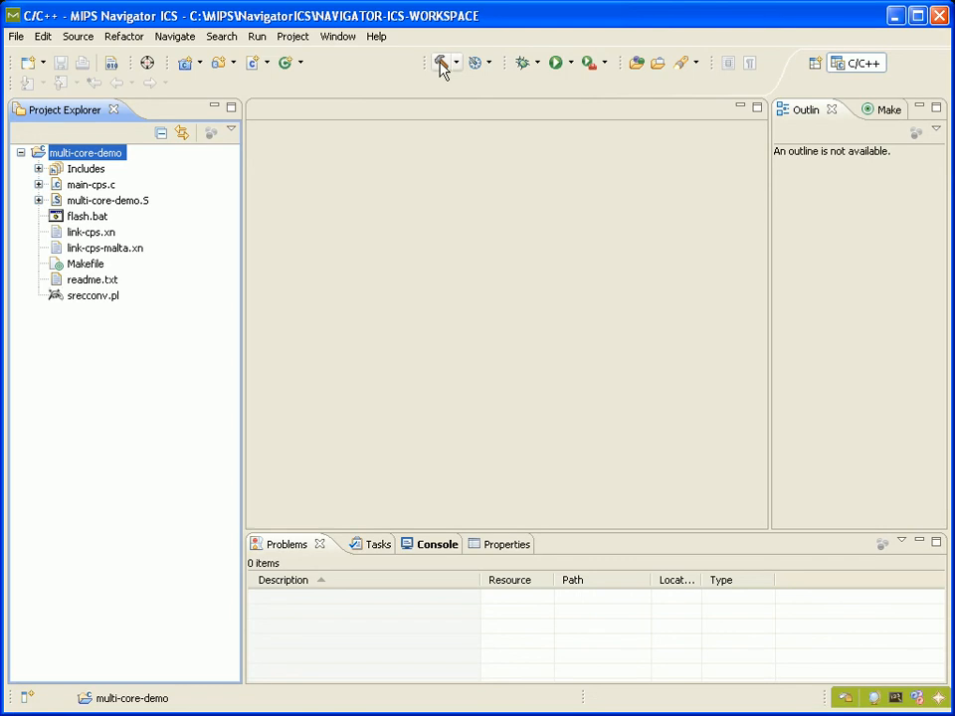
Step: Build the multi-core-demo project, then open a command shell in its folder
left_click(442, 62)
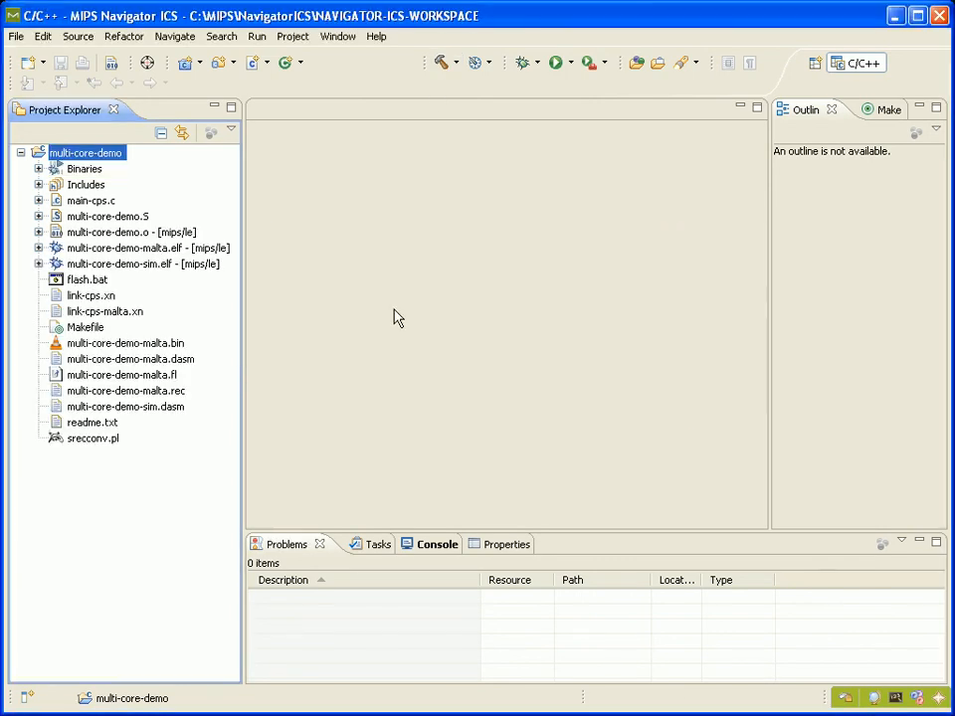
mouse_move(87, 335)
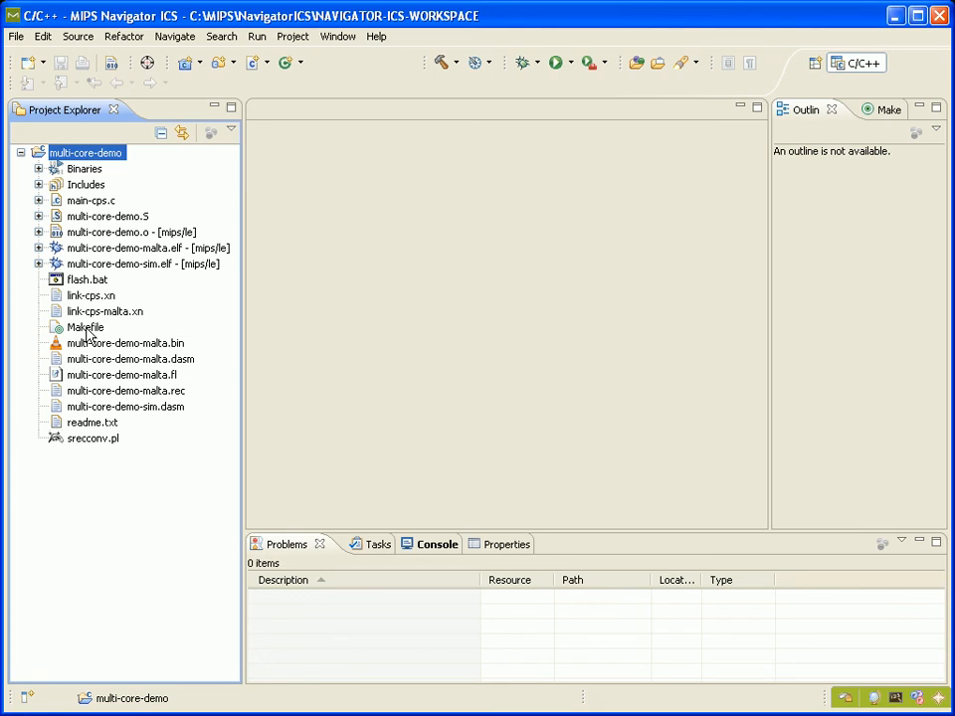
mouse_move(93, 185)
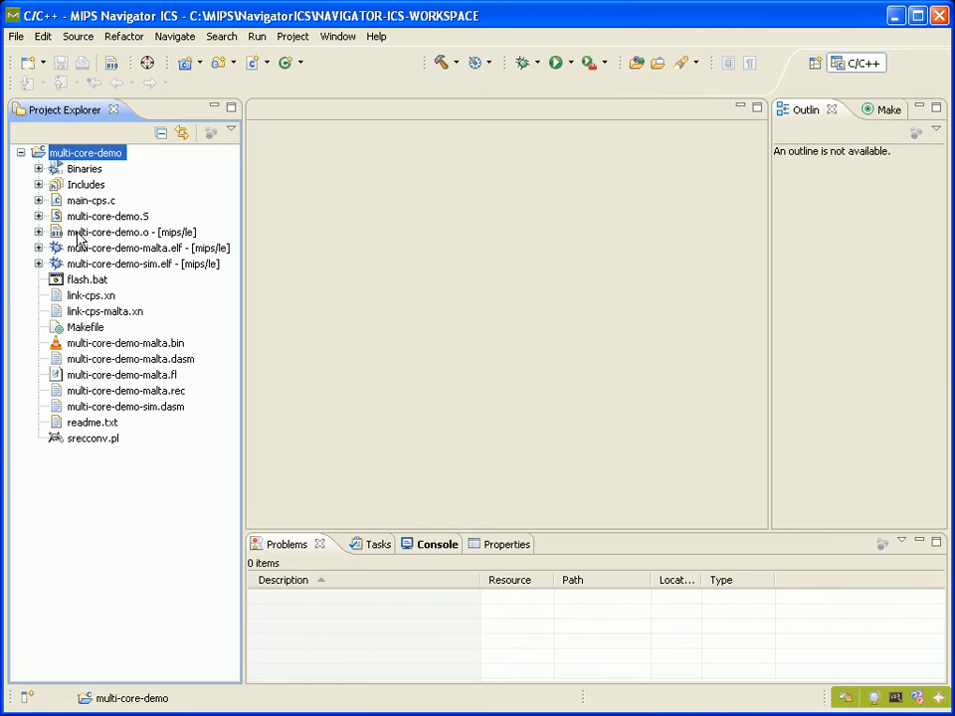
mouse_move(149, 375)
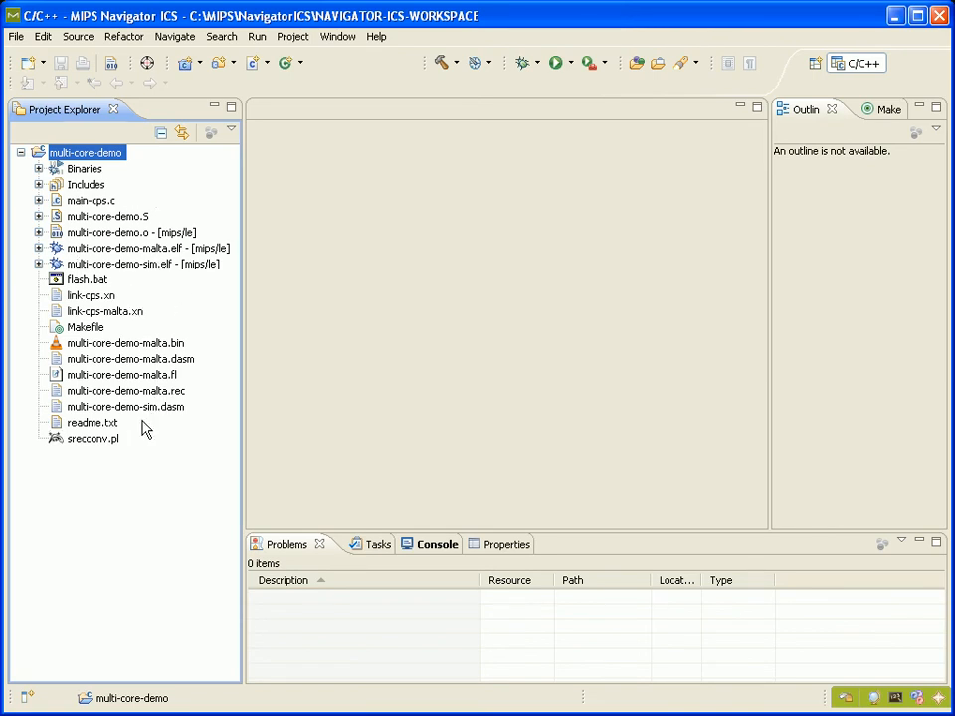
mouse_move(383, 243)
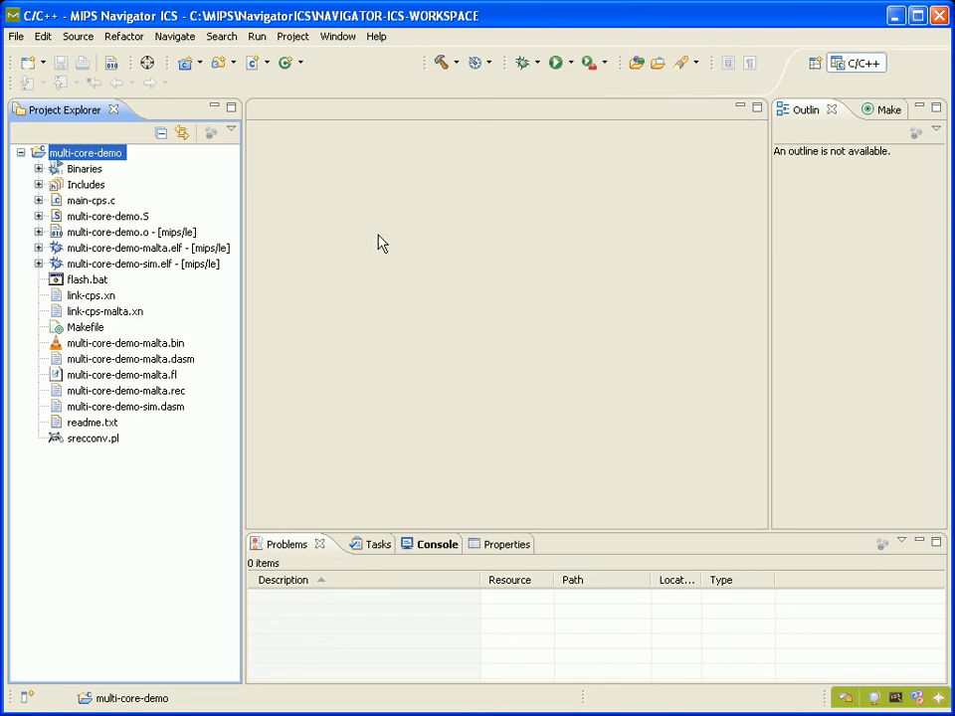
mouse_move(90, 199)
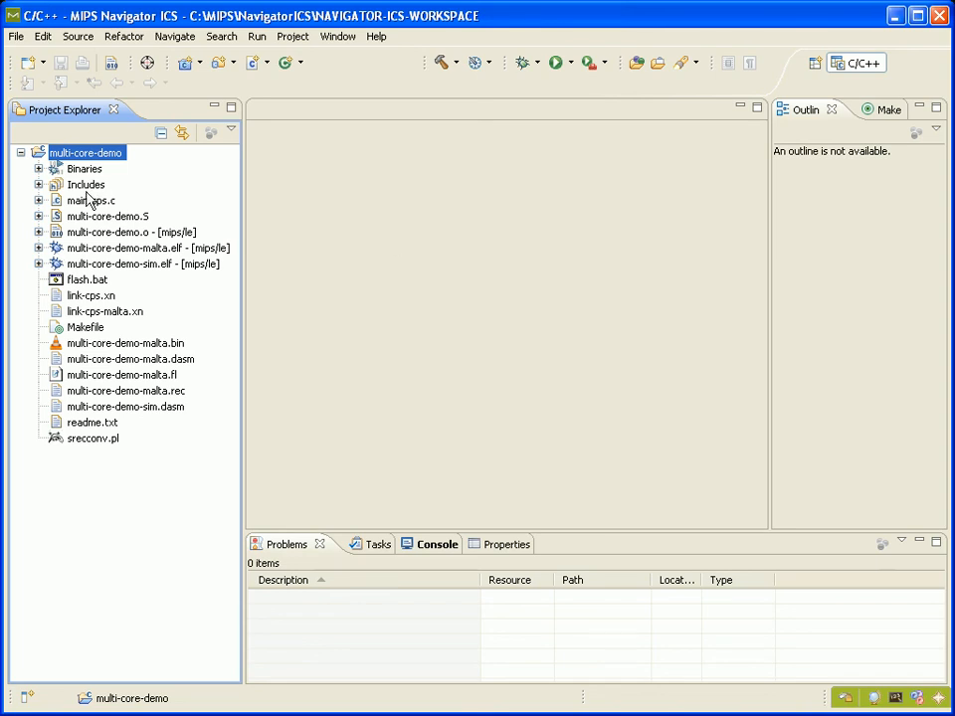
mouse_move(447, 395)
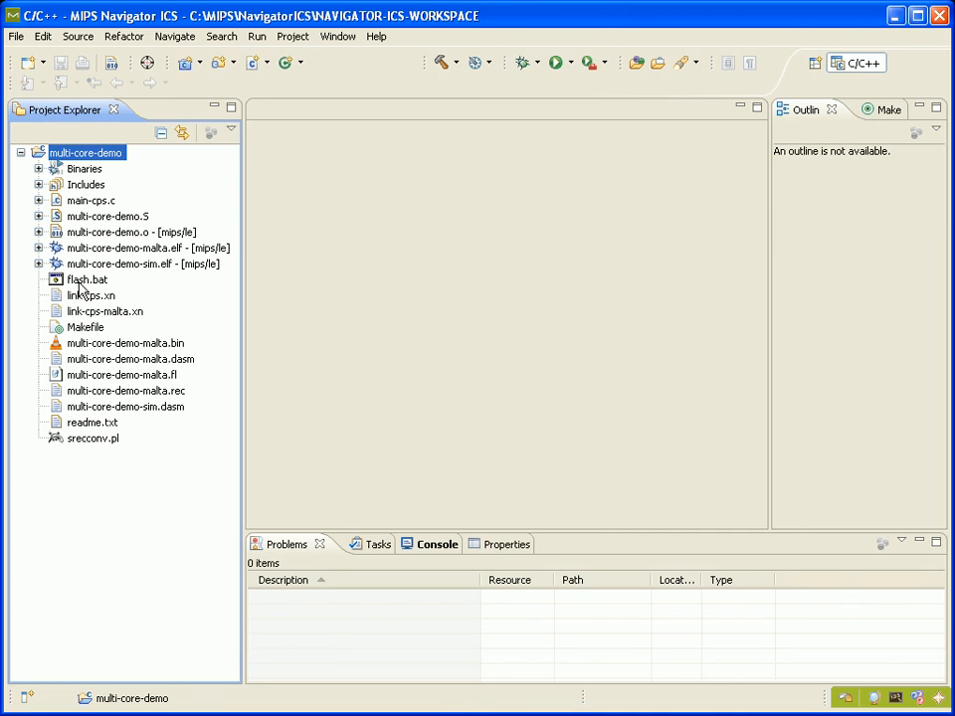
left_click(169, 540)
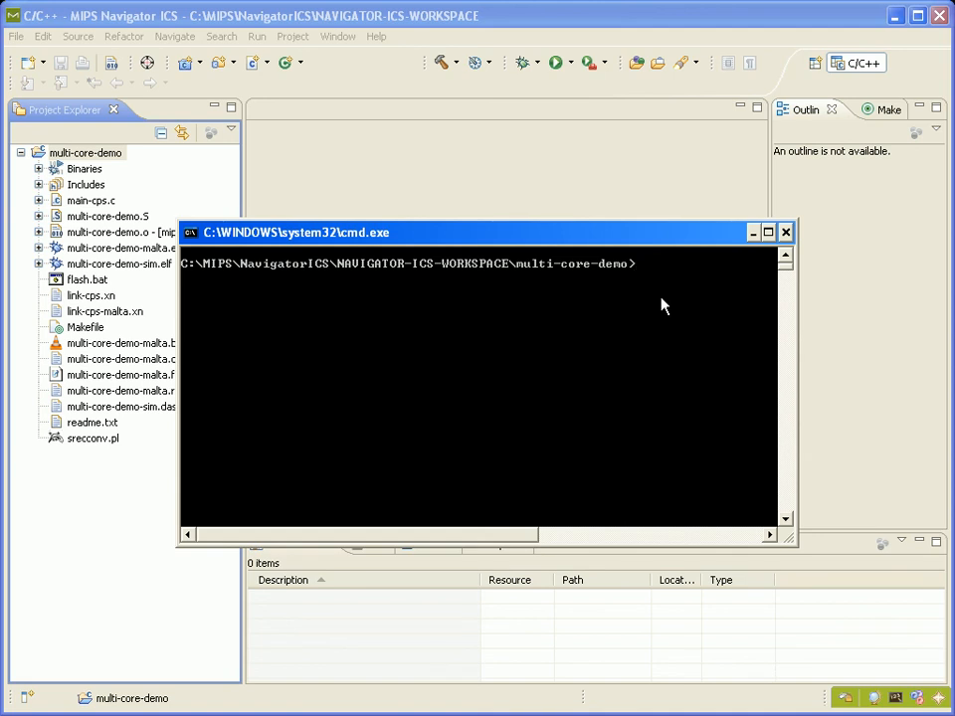
Step: Run flash.bat in the multi-core-demo folder, copying one file
type("flash.bat")
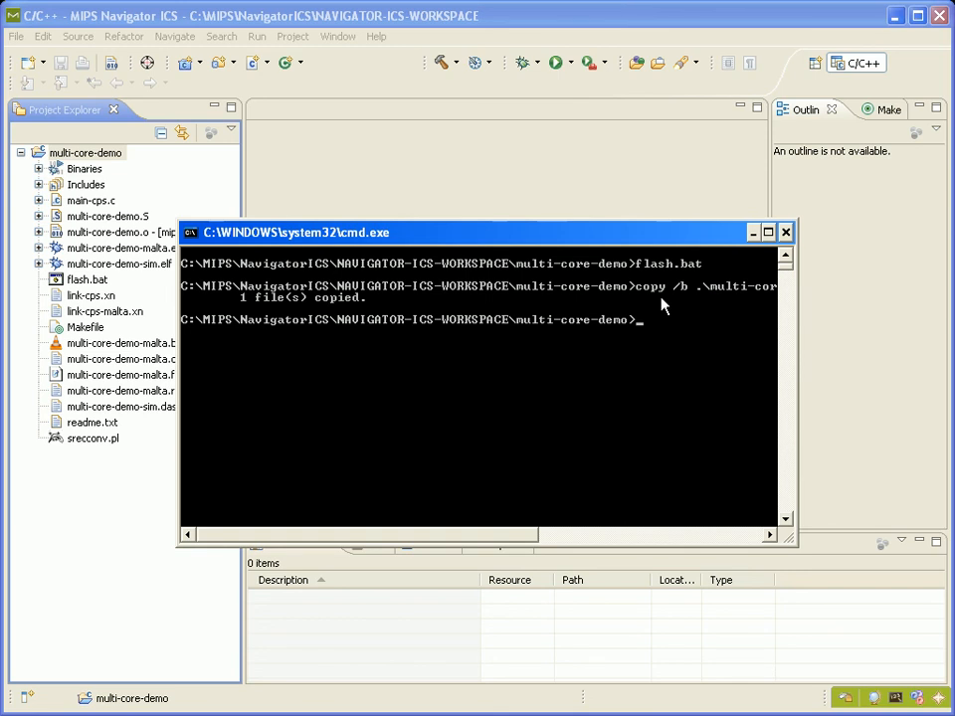
mouse_move(782, 235)
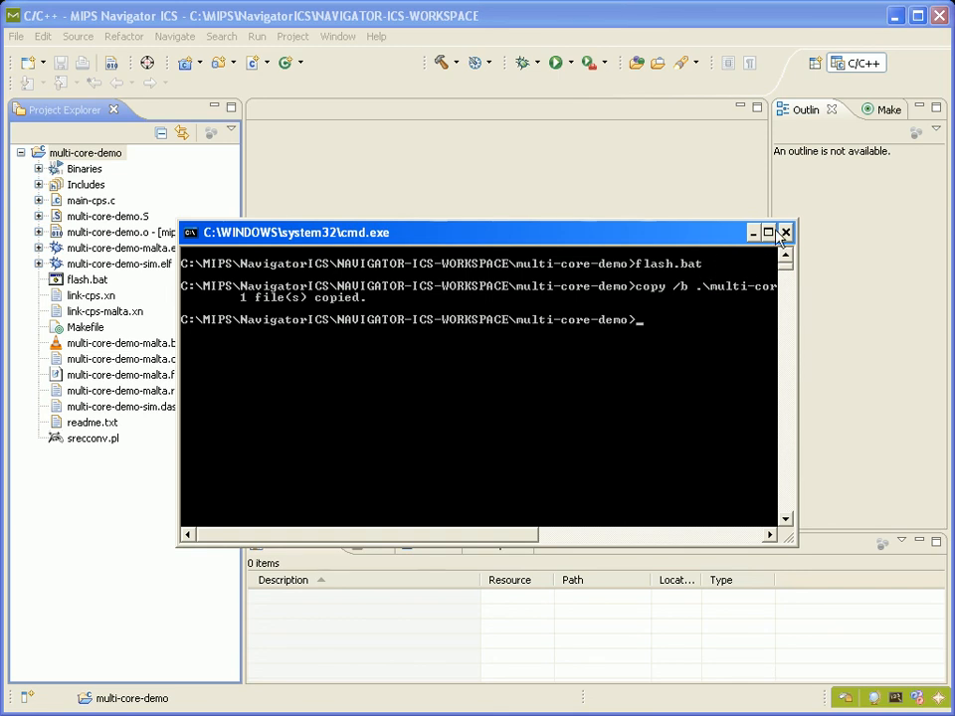